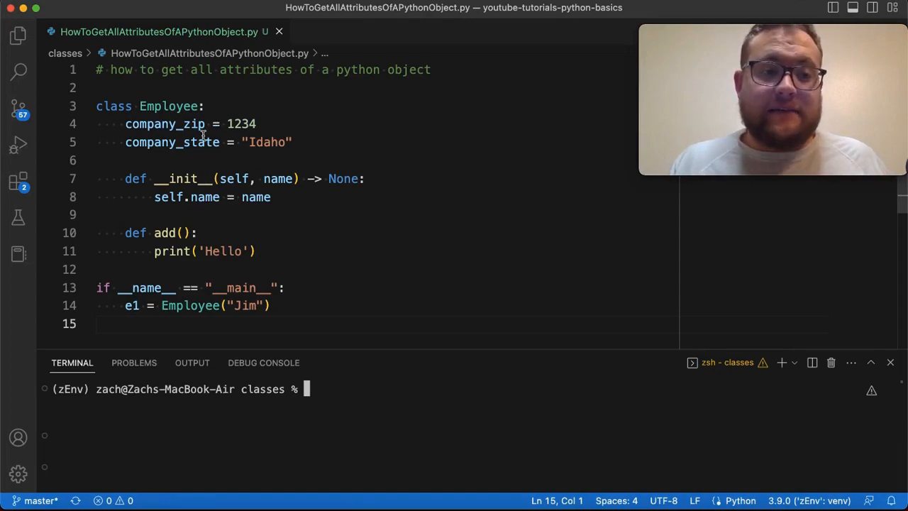
pyautogui.moveTo(184, 124)
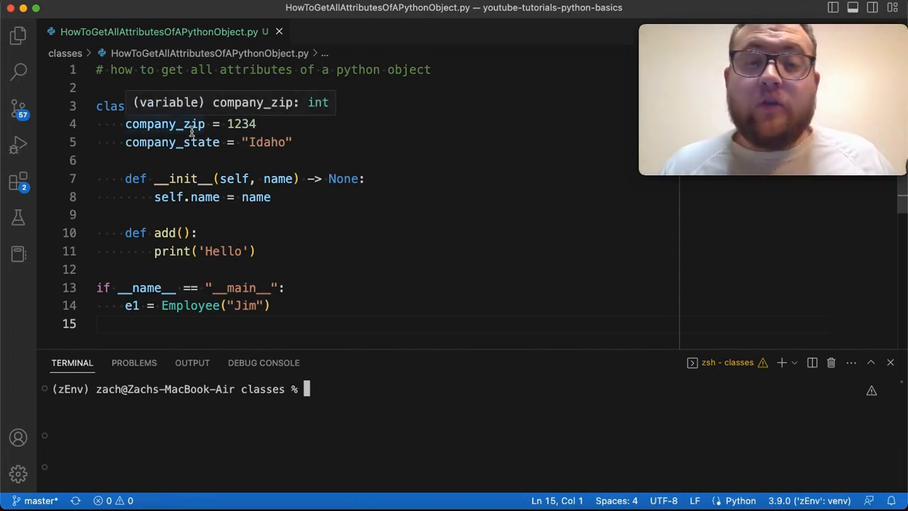
pyautogui.moveTo(283, 169)
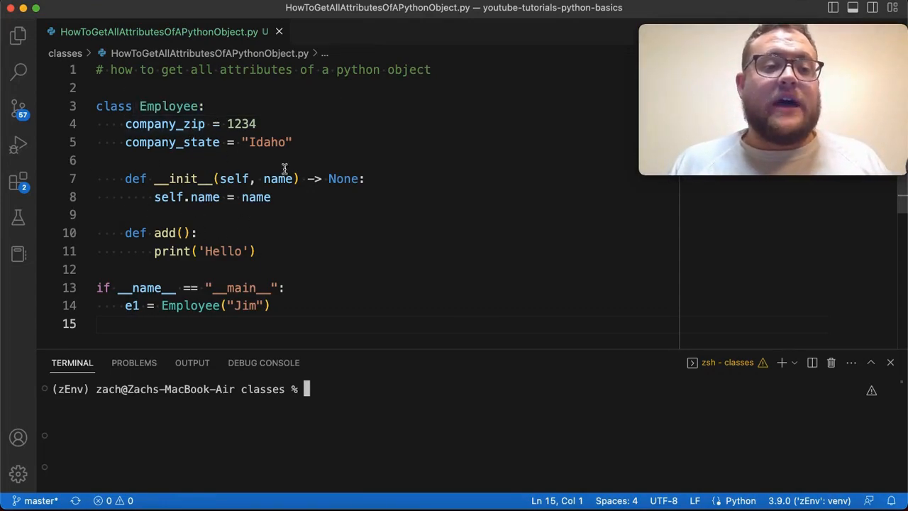
pyautogui.moveTo(181, 123)
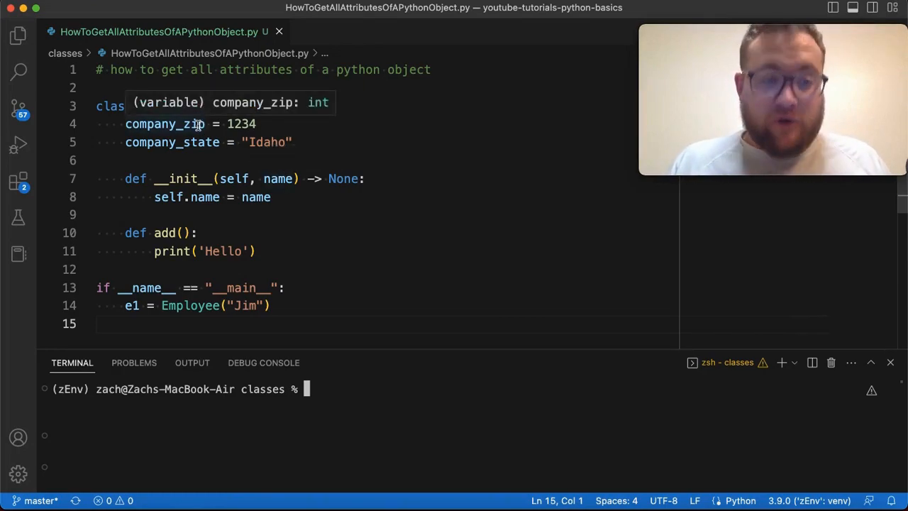
# Add print(dir(e1)) and run it, pointing out add, company_zip and name among the listed attributes.
pyautogui.doubleClick(165, 123)
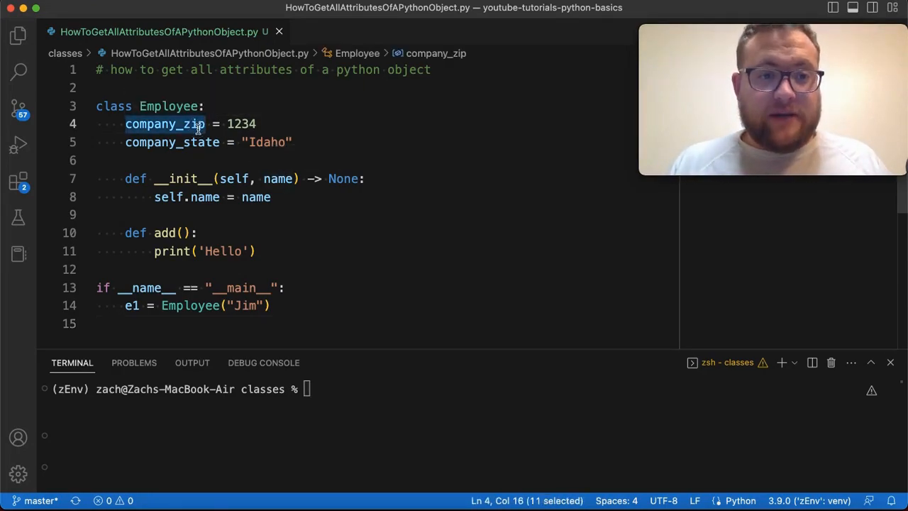
pyautogui.doubleClick(205, 197)
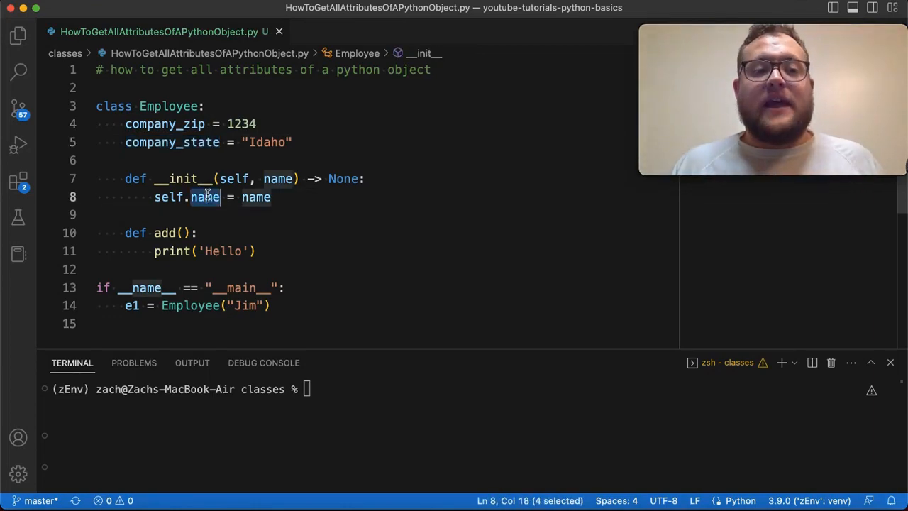
pyautogui.moveTo(164, 123)
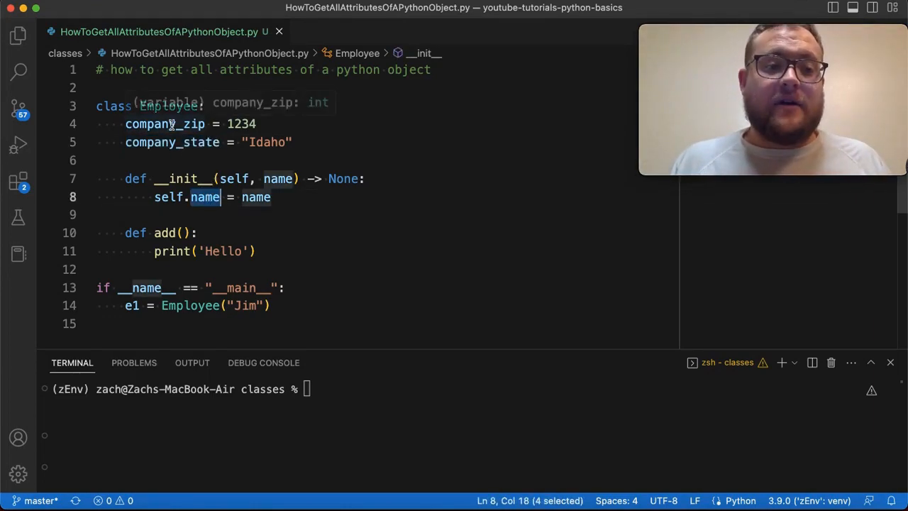
pyautogui.moveTo(205, 197)
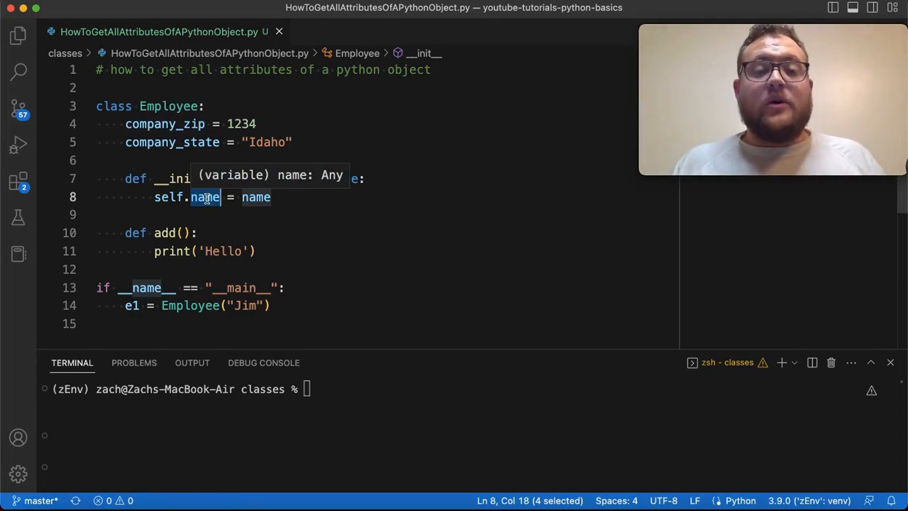
pyautogui.moveTo(518, 301)
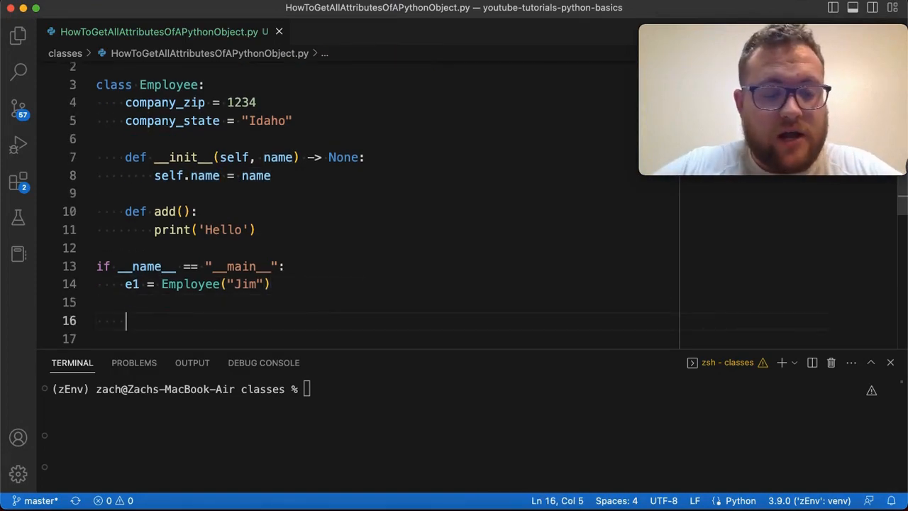
pyautogui.write('print(dir(')
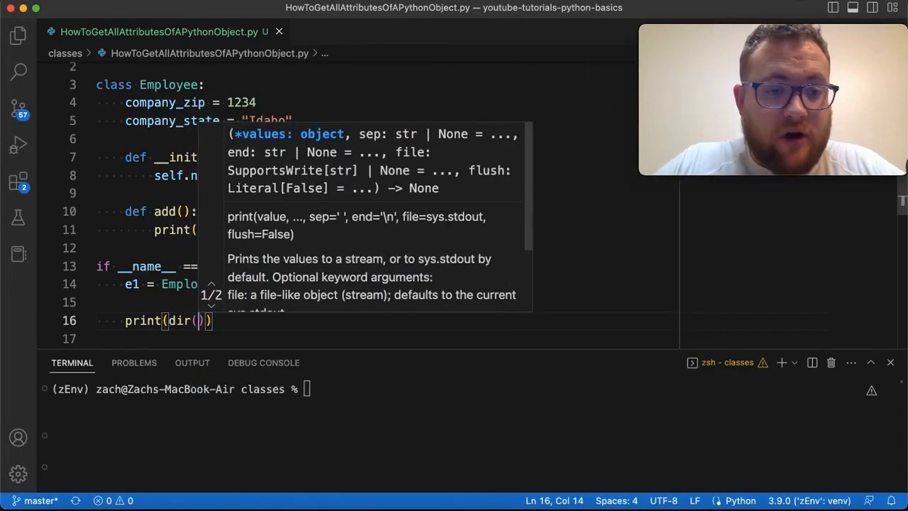
pyautogui.write('e1')
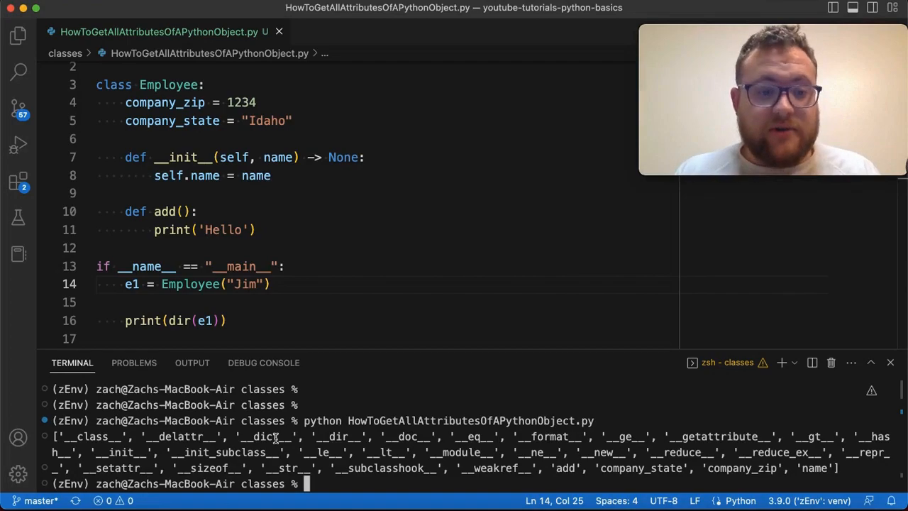
pyautogui.moveTo(218, 382)
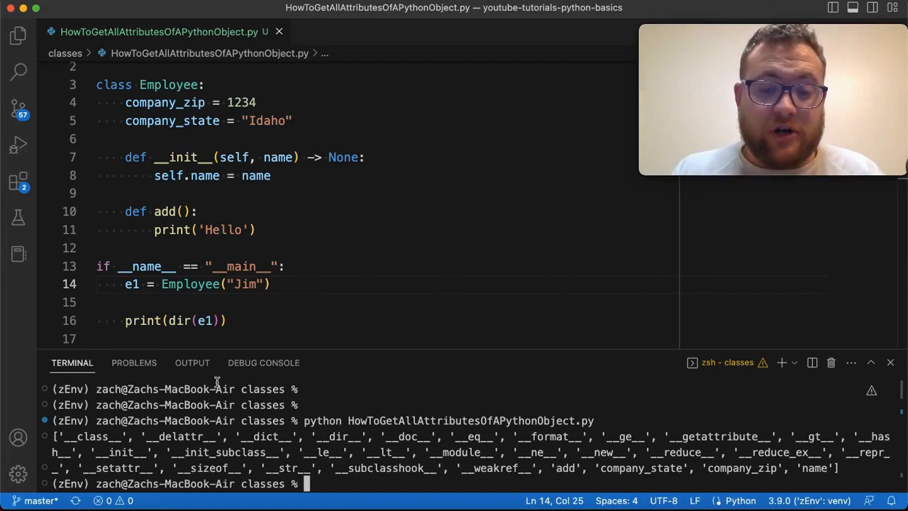
pyautogui.moveTo(208, 321)
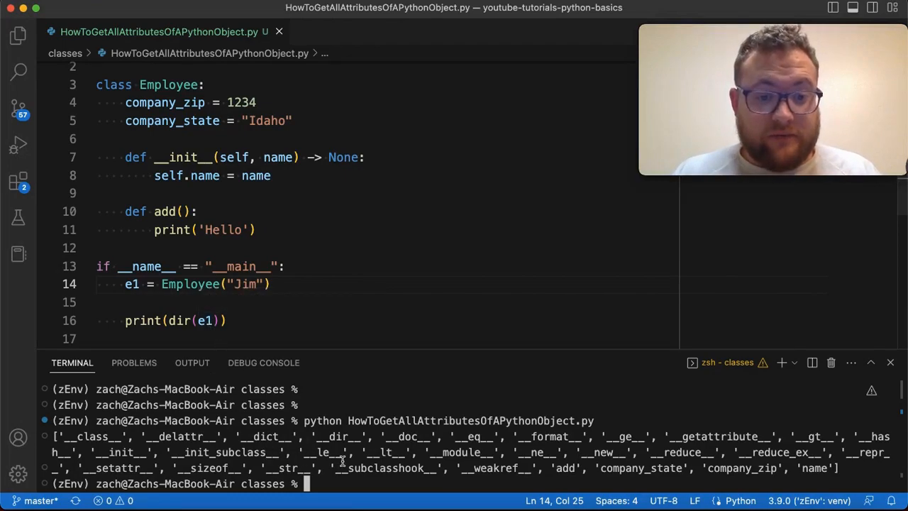
pyautogui.doubleClick(565, 468)
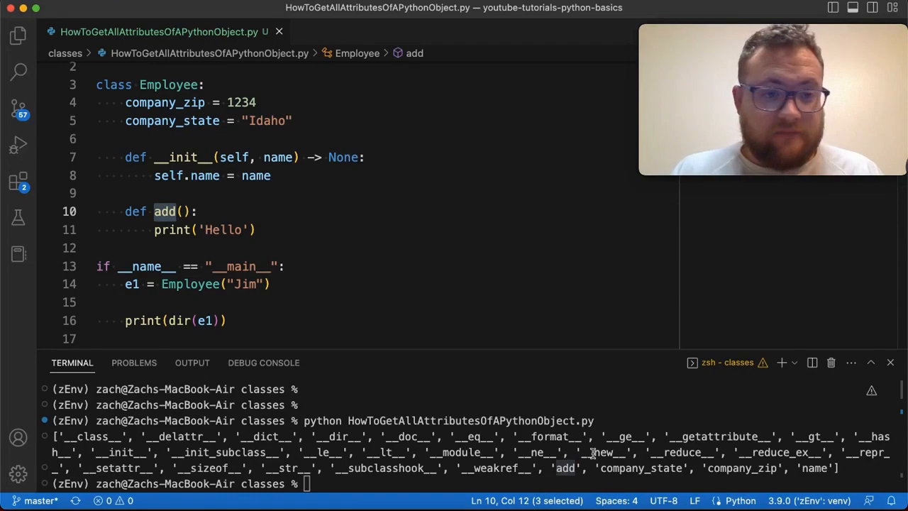
pyautogui.doubleClick(641, 468)
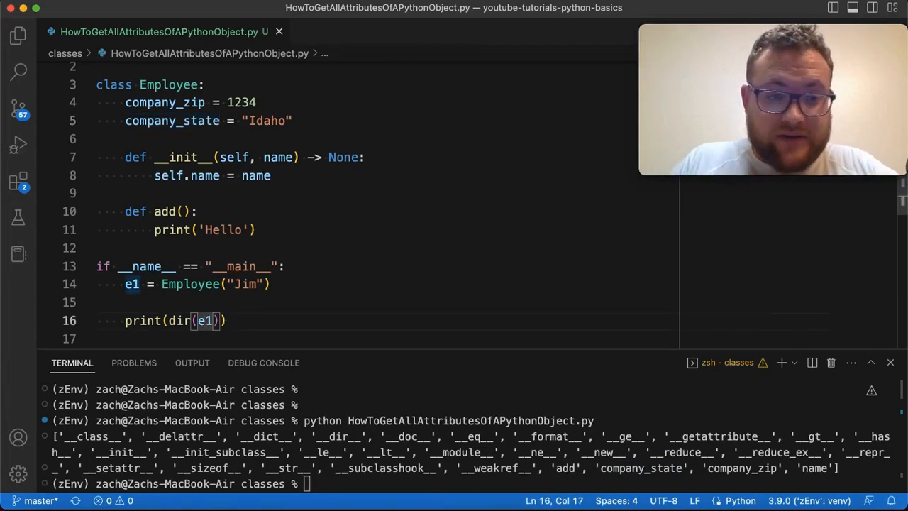
# Switch the print to dir(Employee) and rerun, noting add appears but name does not.
pyautogui.write('Employee')
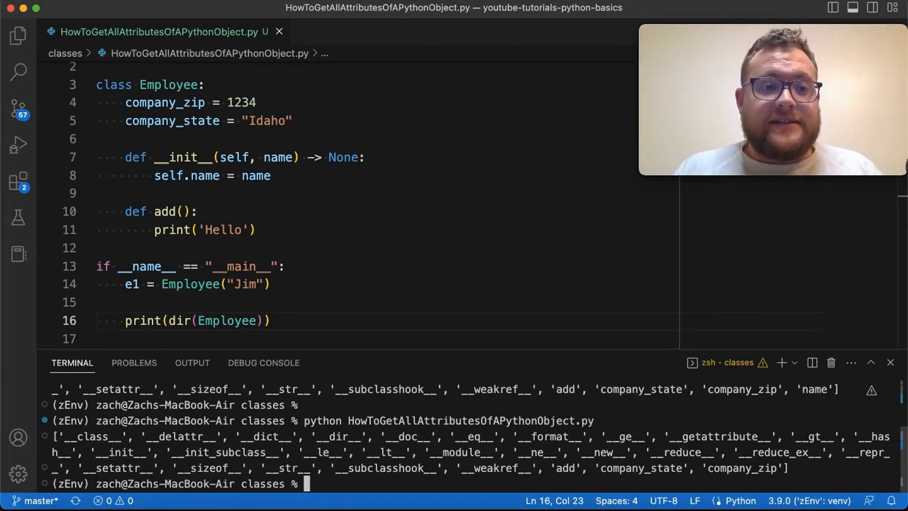
pyautogui.doubleClick(565, 469)
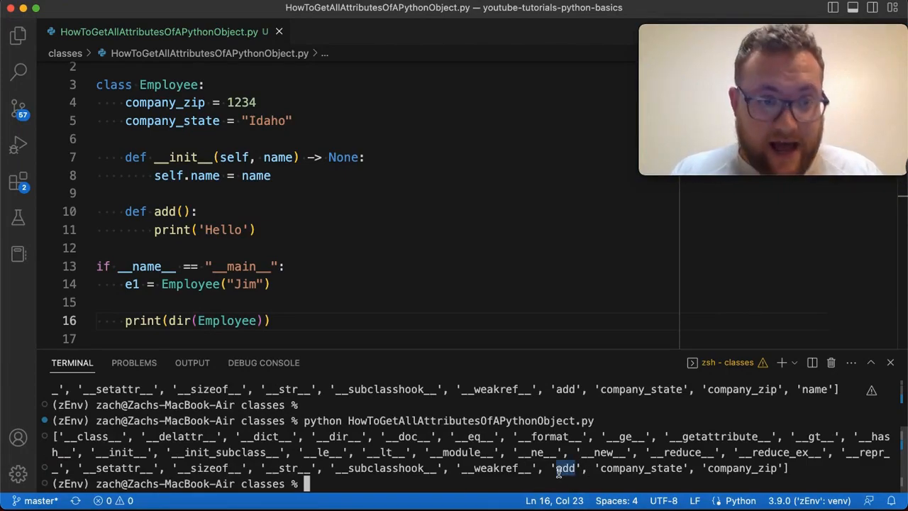
pyautogui.doubleClick(641, 469)
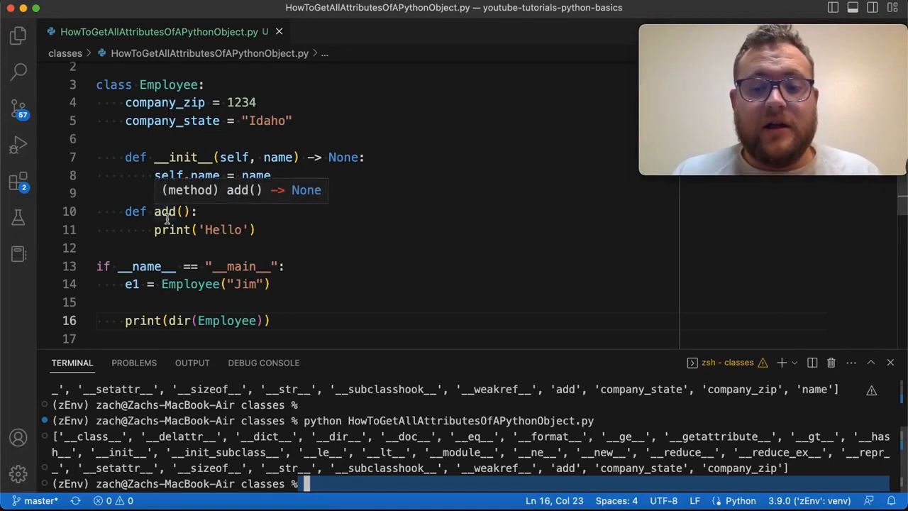
pyautogui.moveTo(535, 425)
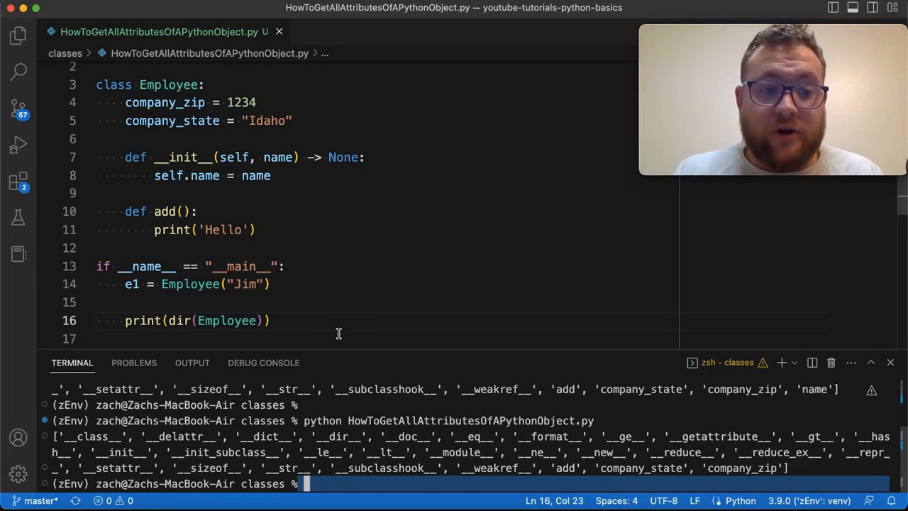
# Restore dir(e1) in the print and start a new line 17 below it.
pyautogui.write('e1')
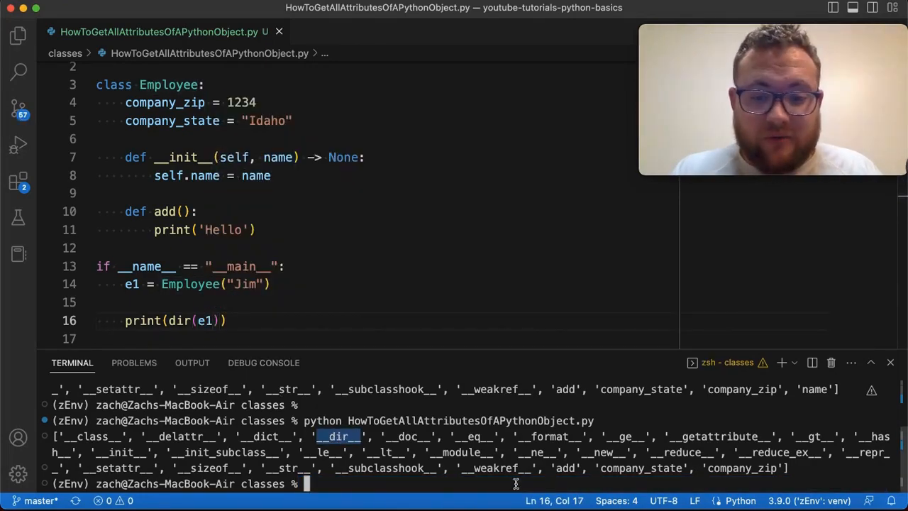
pyautogui.press('Return')
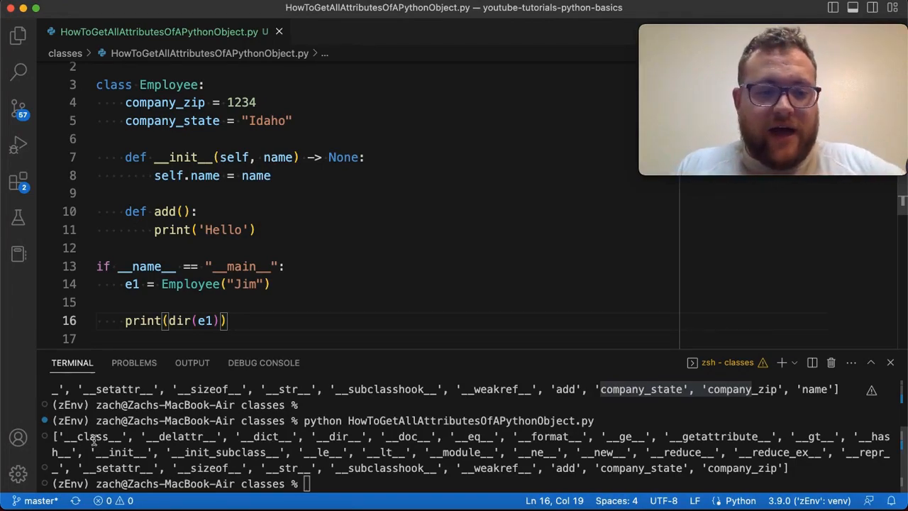
pyautogui.moveTo(238, 346)
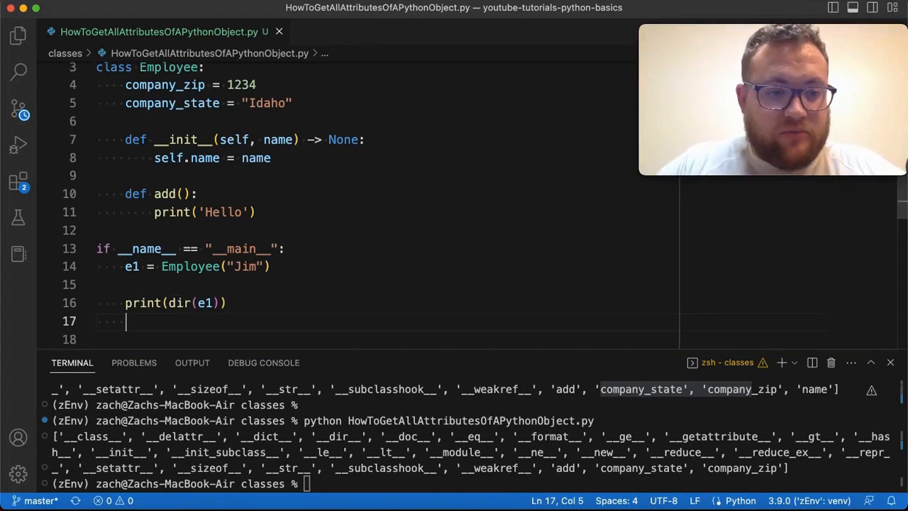
# Start new_atters = [attr for attr in dir(e1)] as a list comprehension.
pyautogui.write('[]')
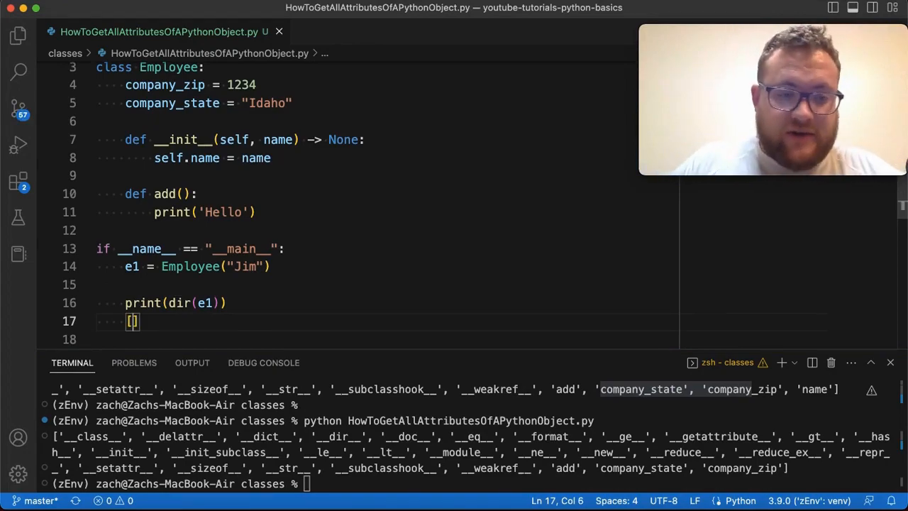
pyautogui.write('new_lo')
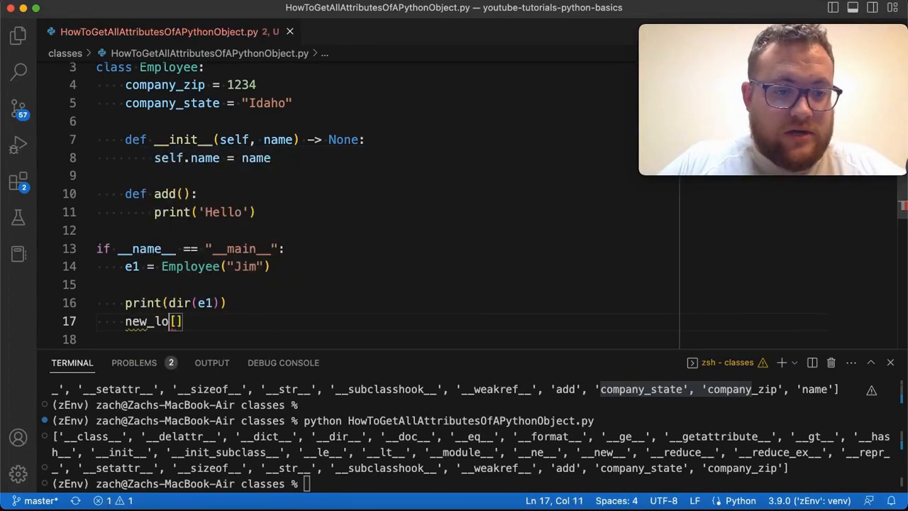
pyautogui.write('att')
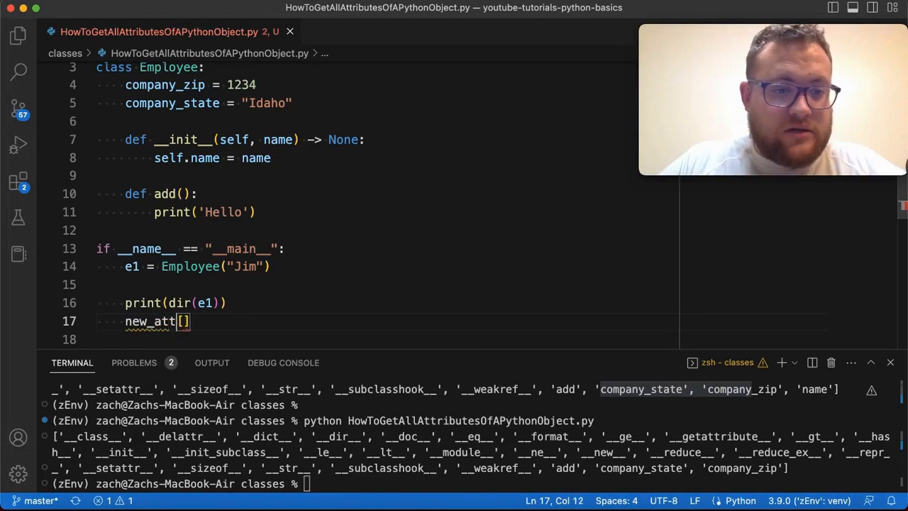
pyautogui.write('ers =')
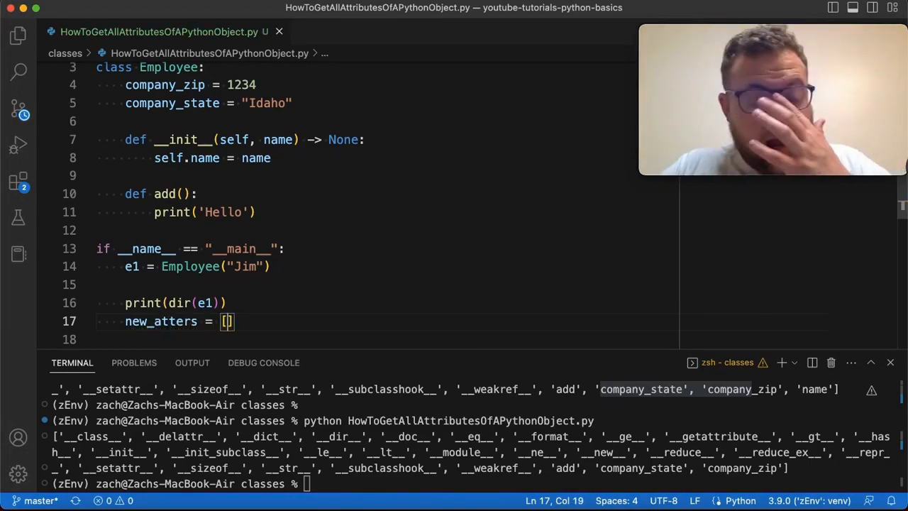
pyautogui.write('attr f')
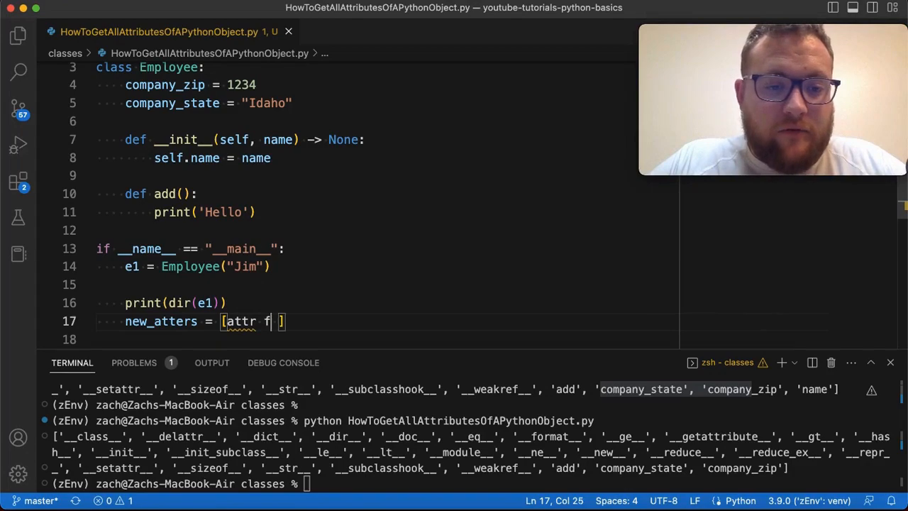
pyautogui.write('or attr i')
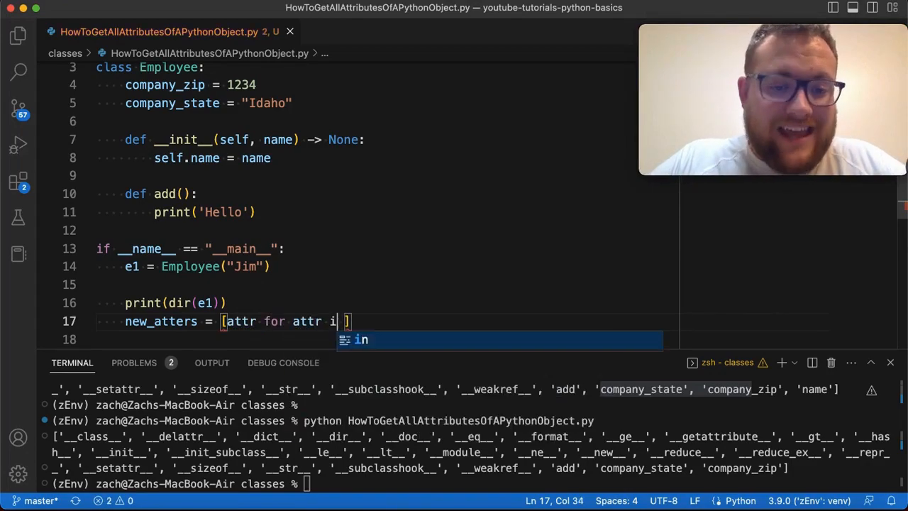
pyautogui.write('dir()')
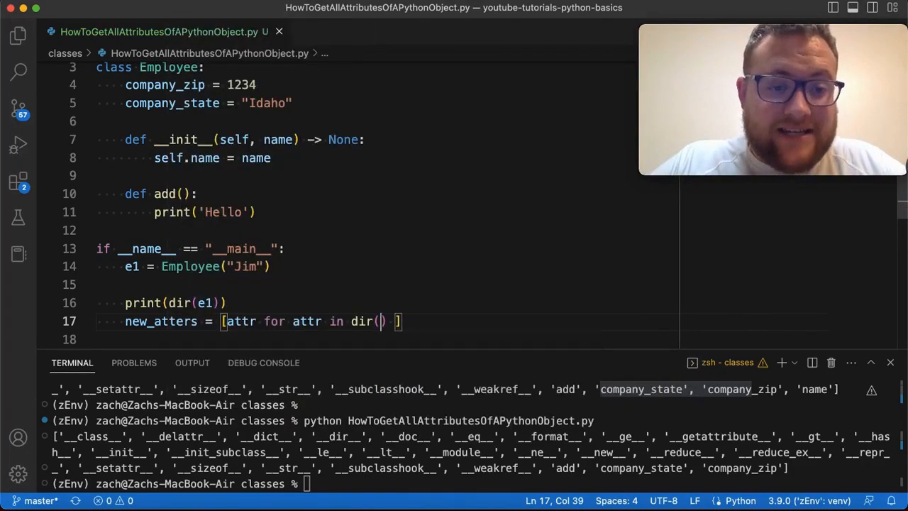
pyautogui.write('e1')
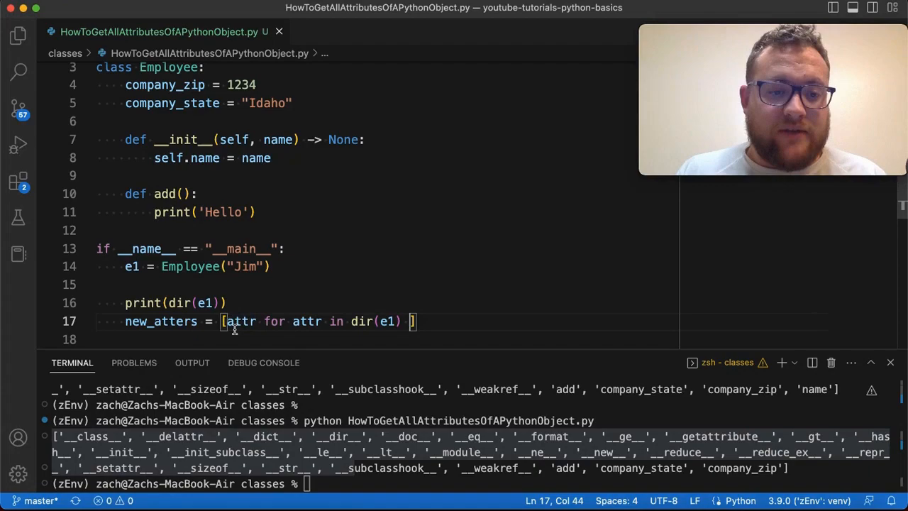
pyautogui.moveTo(234, 321)
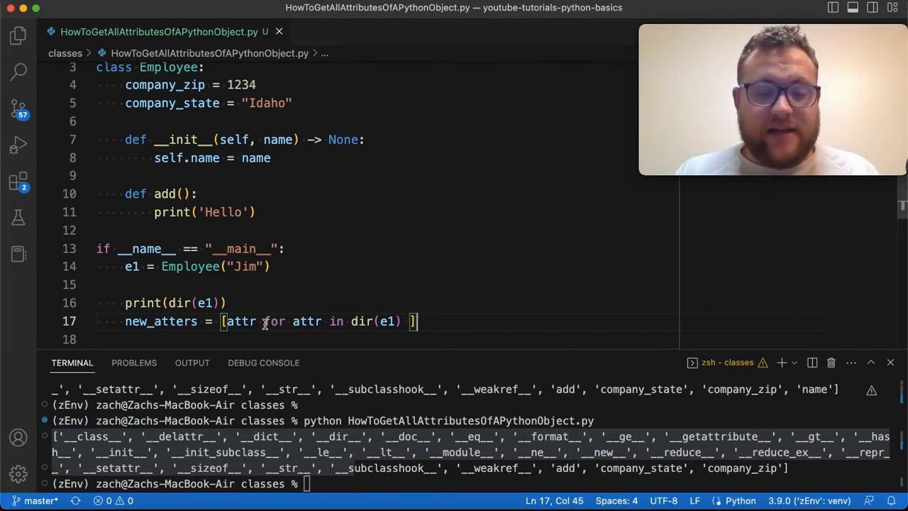
pyautogui.moveTo(398, 333)
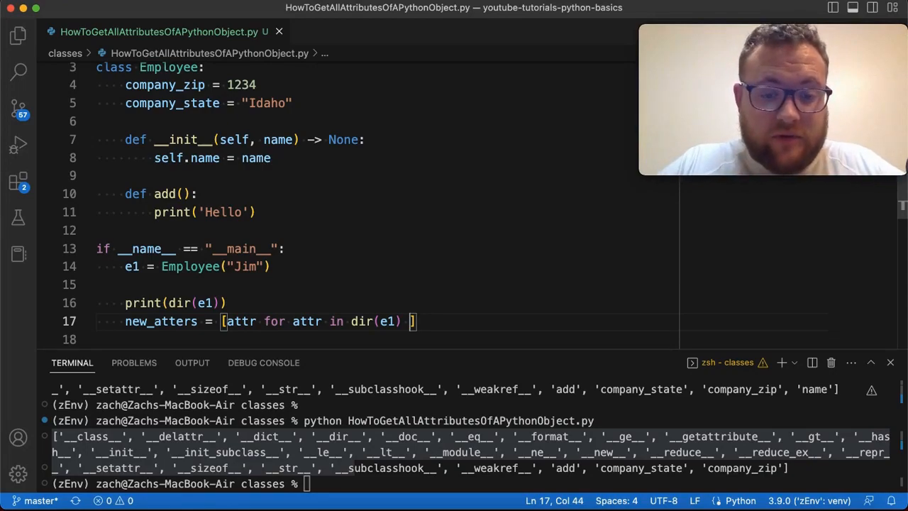
# Add the condition if not callable(getattr(e1, attr)) to the comprehension.
pyautogui.write('if')
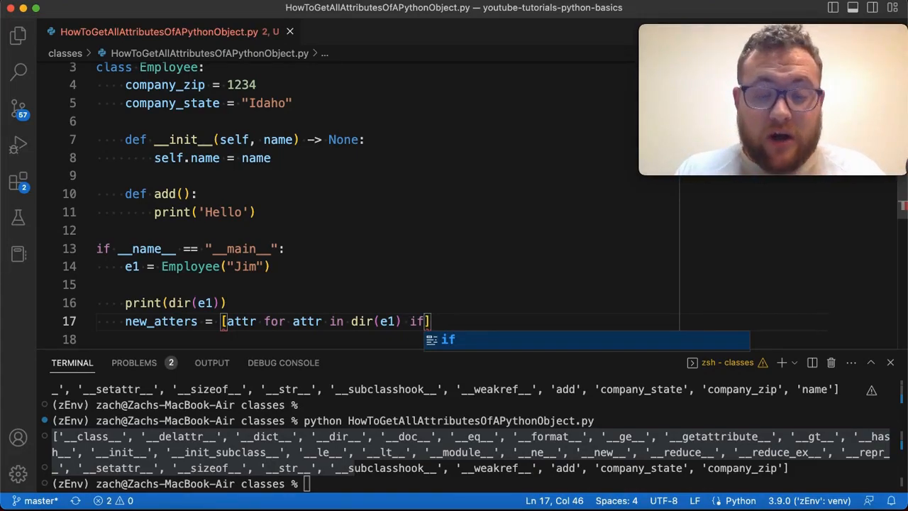
pyautogui.write('not c')
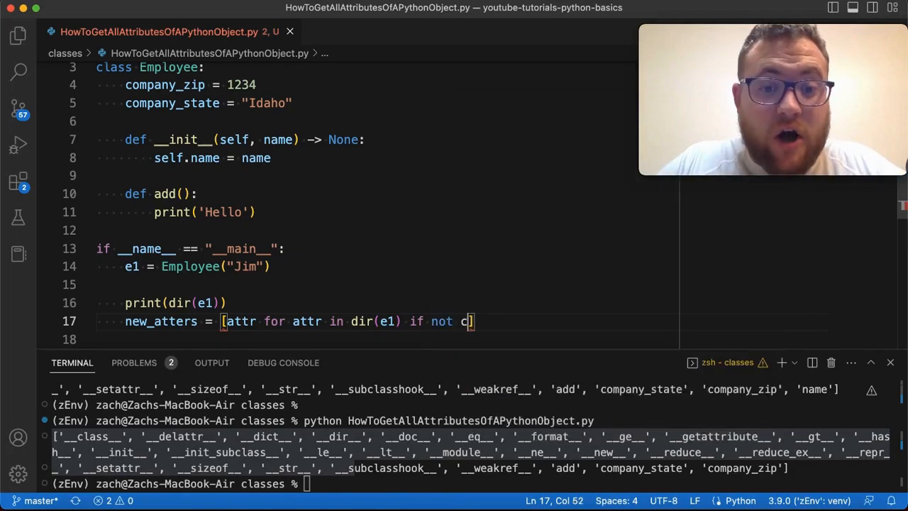
pyautogui.write('allable()')
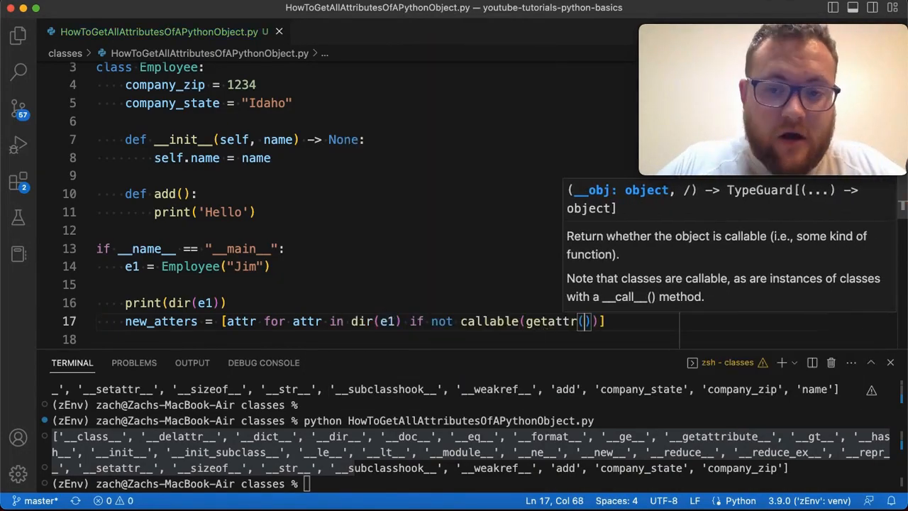
pyautogui.write('e1,')
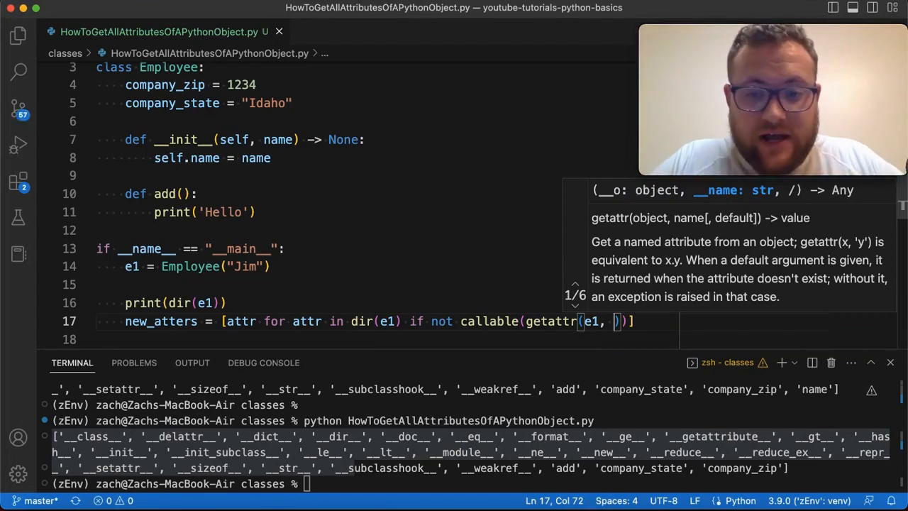
pyautogui.write('attr')
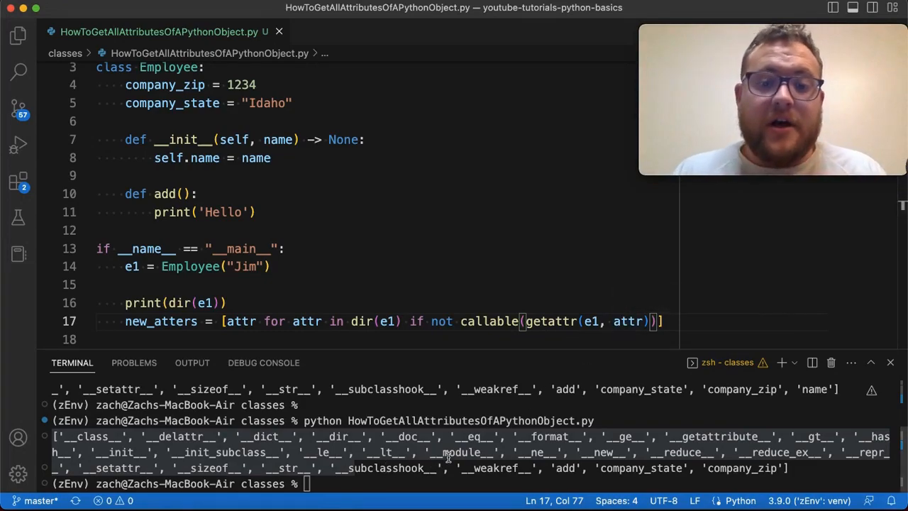
pyautogui.moveTo(626, 321)
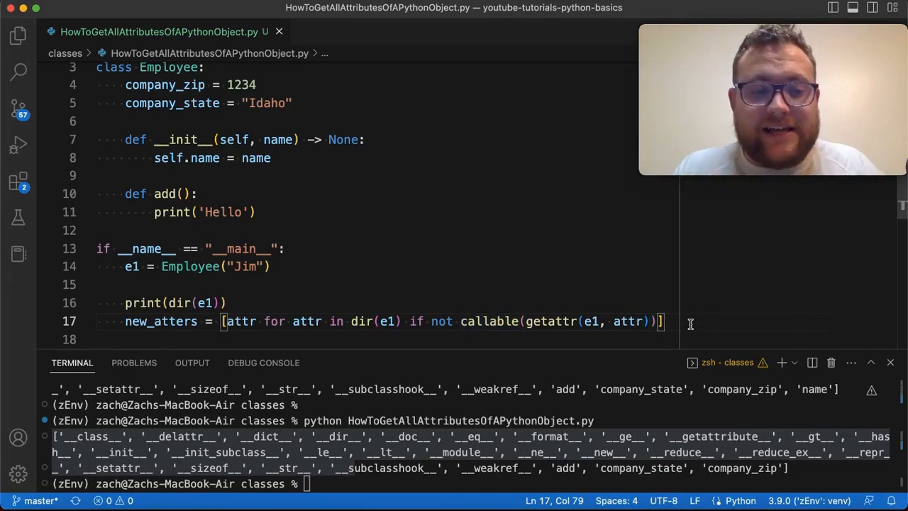
# Add print('-'*80) and print(new_atters), run the script and highlight __dict__ and other entries in the output.
pyautogui.write('print(')
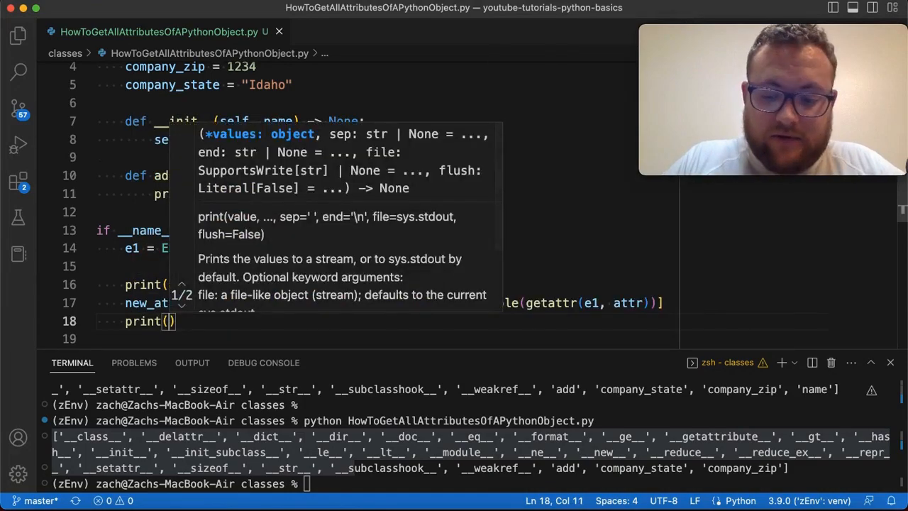
pyautogui.write("'-'*8")
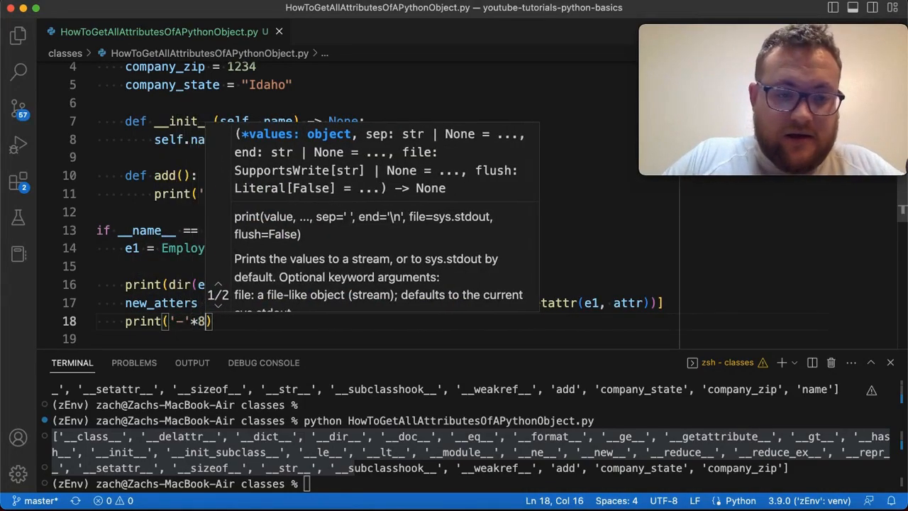
pyautogui.write('print(new_atters')
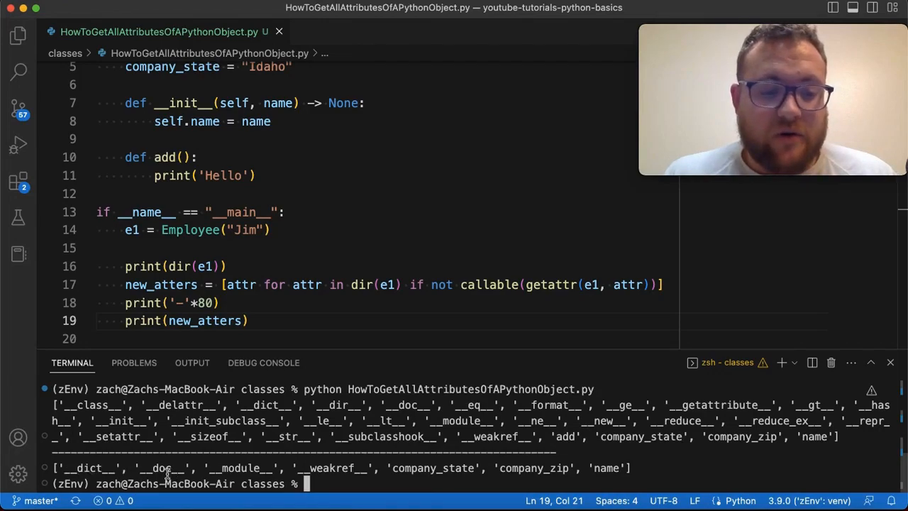
pyautogui.doubleClick(88, 469)
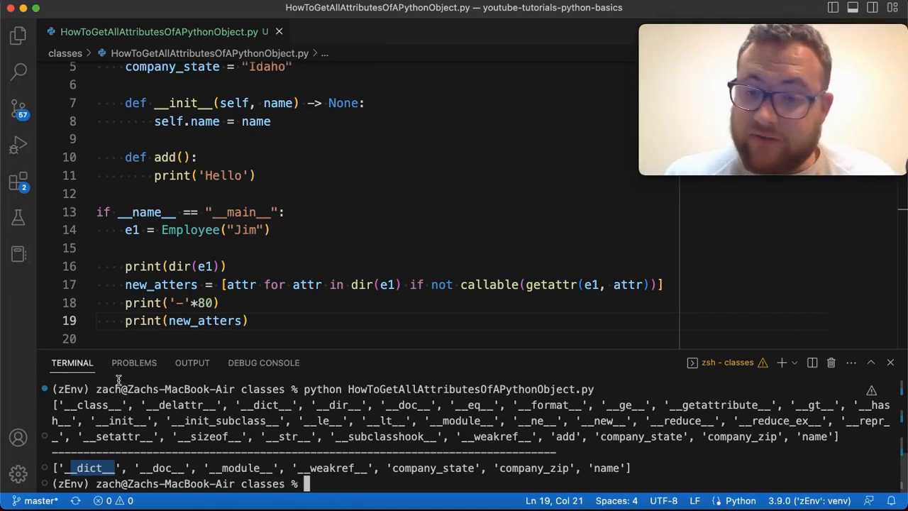
pyautogui.doubleClick(161, 469)
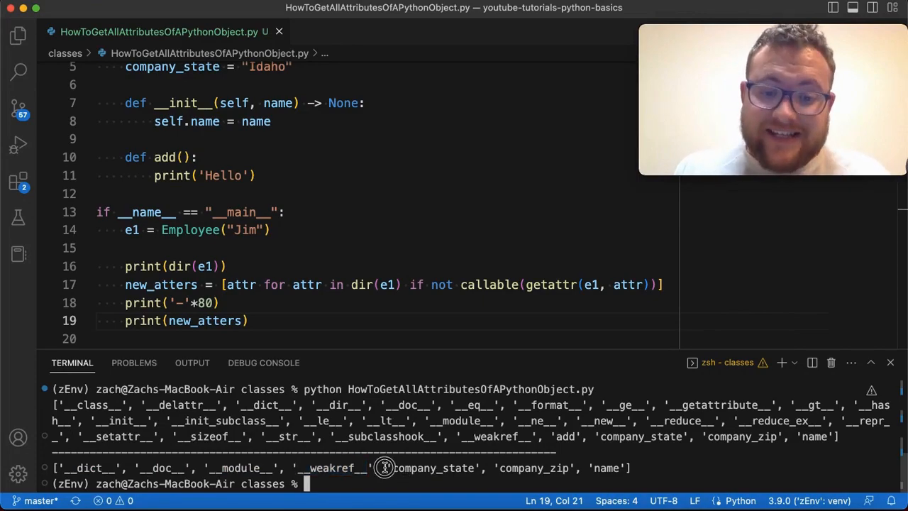
pyautogui.moveTo(386, 469); pyautogui.dragTo(624, 469)
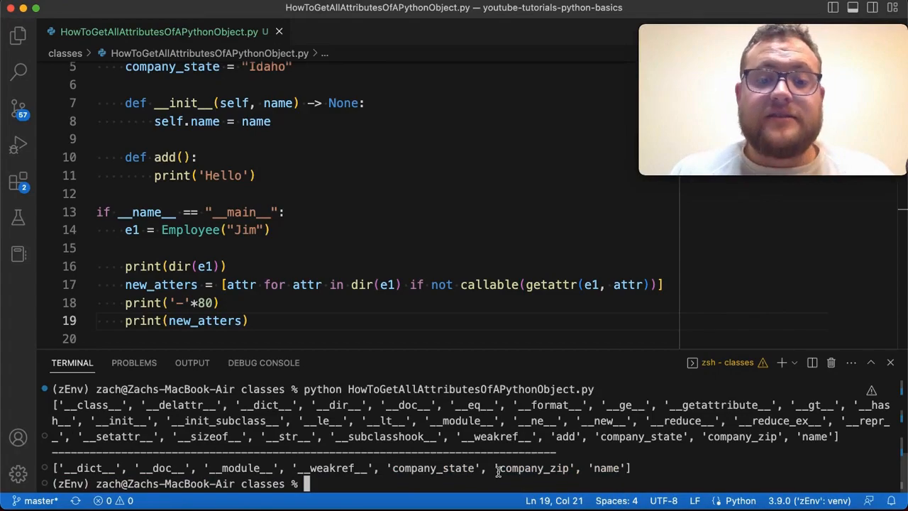
pyautogui.moveTo(385, 468); pyautogui.dragTo(570, 468)
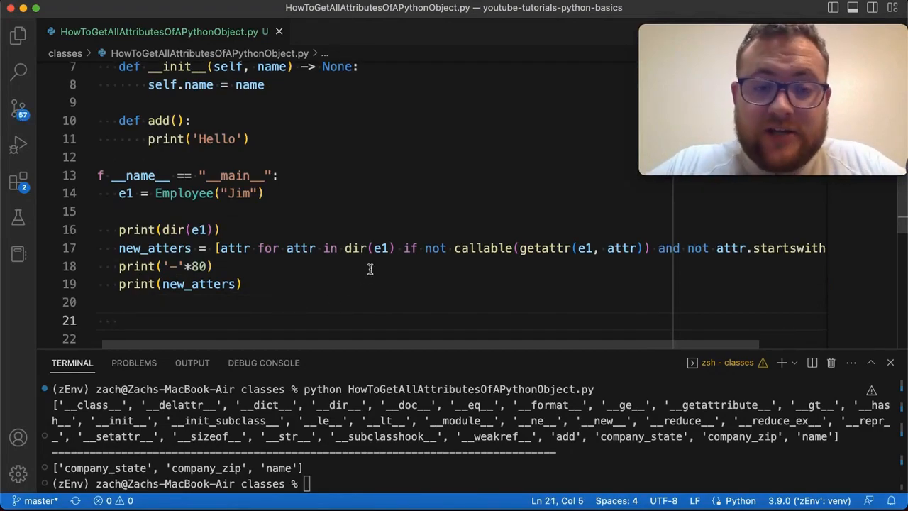
# Scroll across the comprehension to review the added not attr.startswith('__') condition and its output.
pyautogui.hscroll(3)
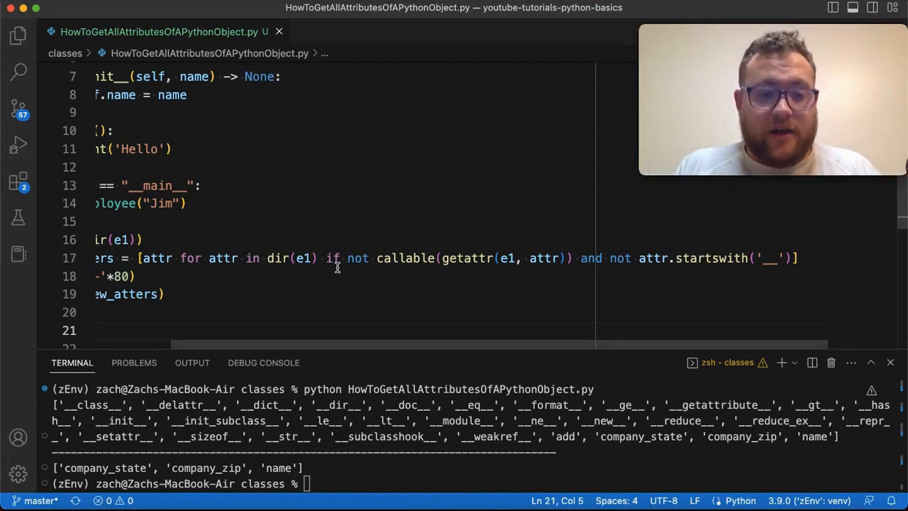
pyautogui.hscroll(-3)
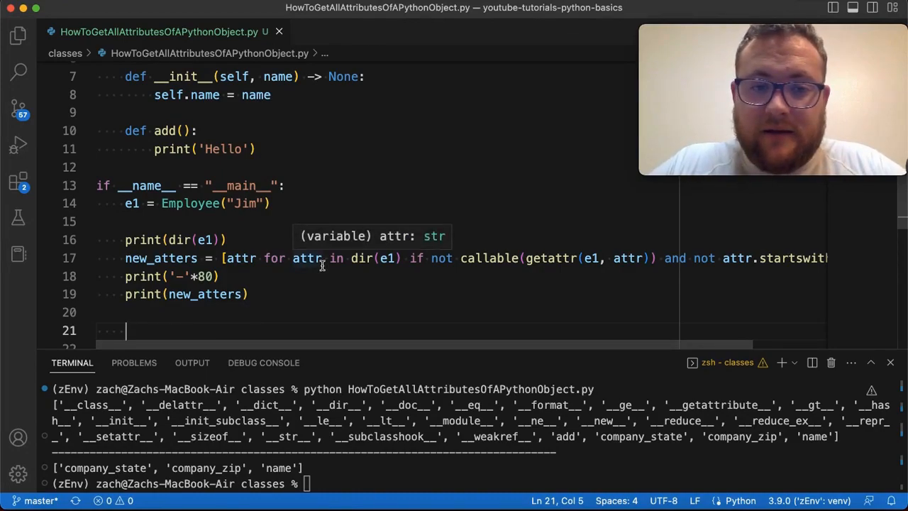
pyautogui.scroll(-3)
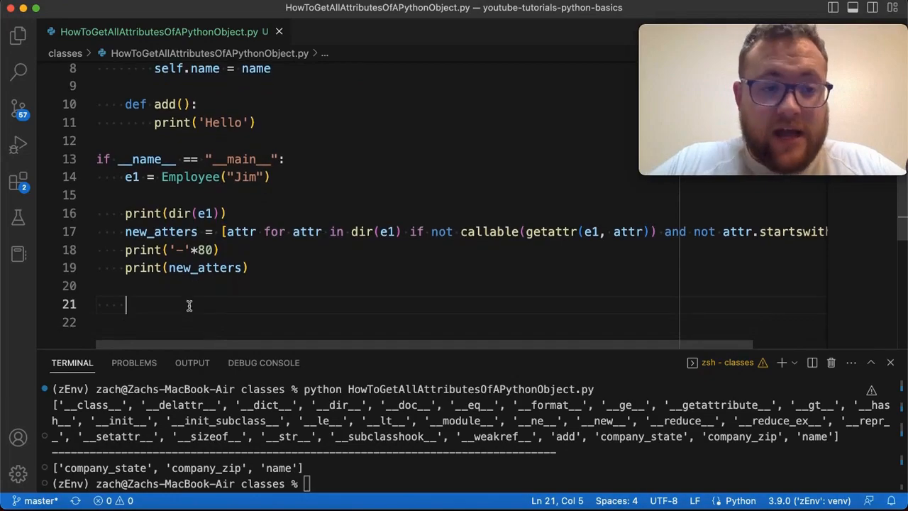
# Write new_atters = [] and a for loop over dir(e1) appending attrs that are not callable and not '__'-prefixed.
pyautogui.write('new_atters = [')
pyautogui.click(384, 322)
pyautogui.write('for')
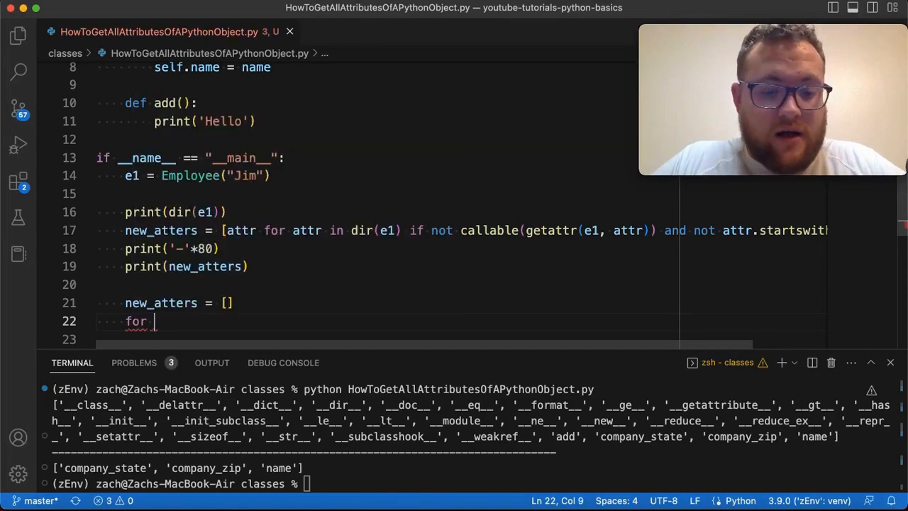
pyautogui.write('attr in dir(e1):')
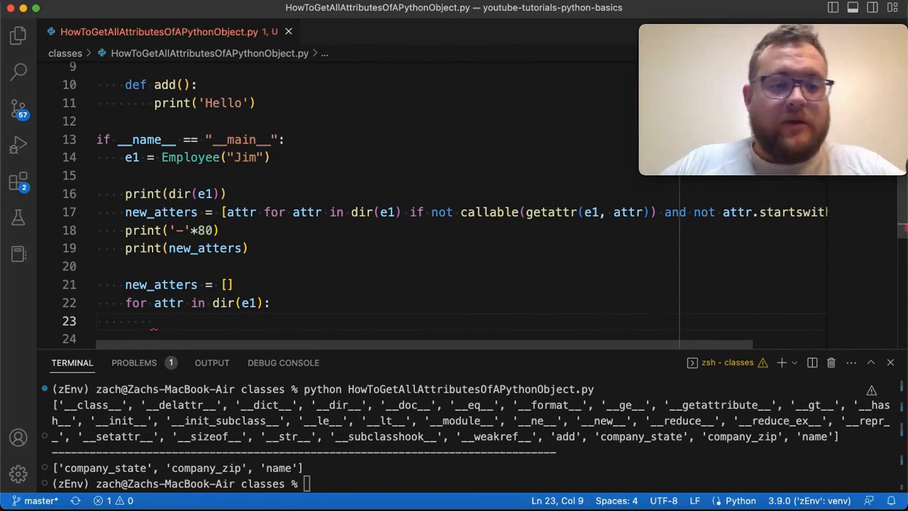
pyautogui.write('if')
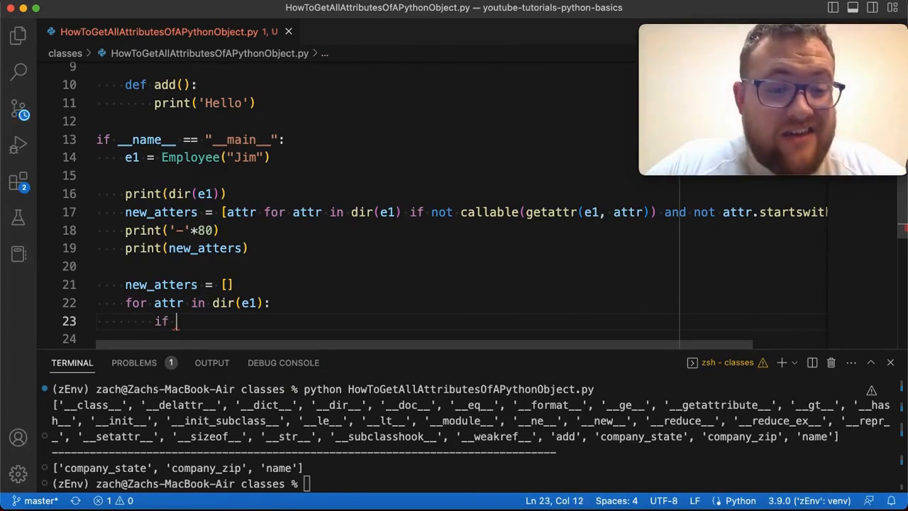
pyautogui.write('a')
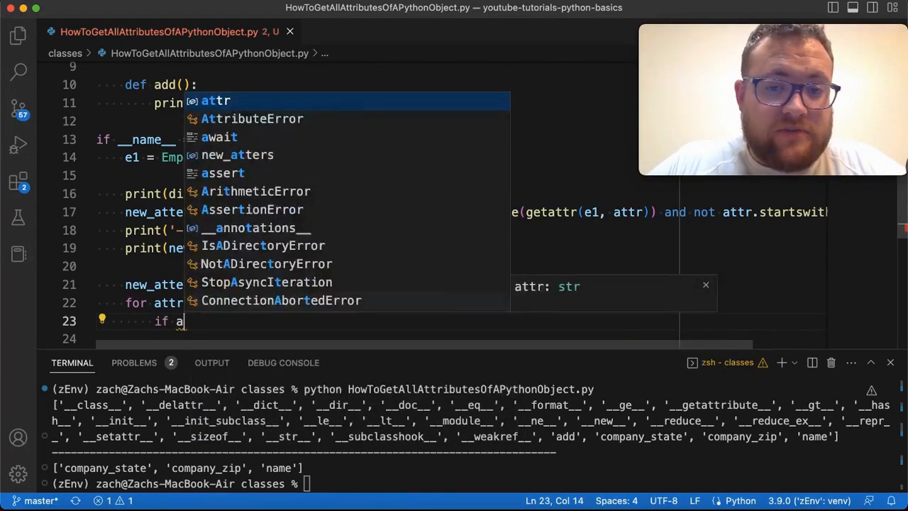
pyautogui.write('callable(get')
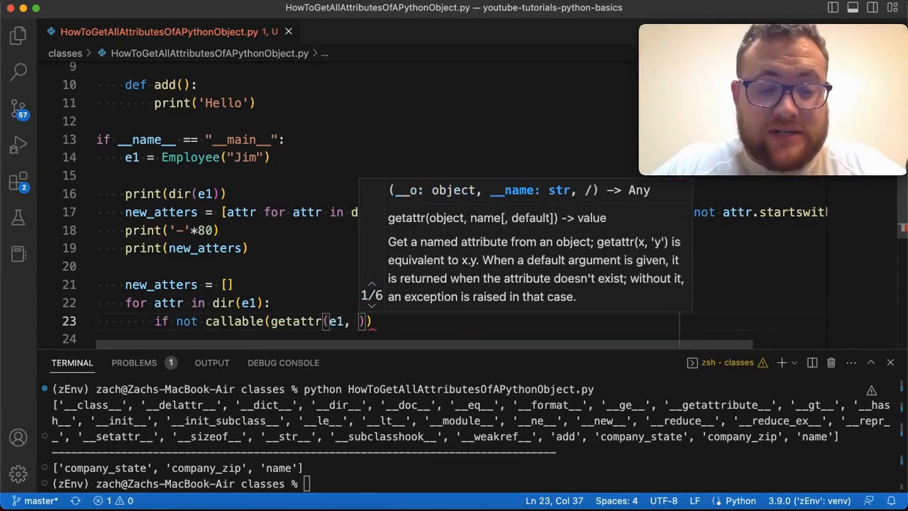
pyautogui.write('attr')
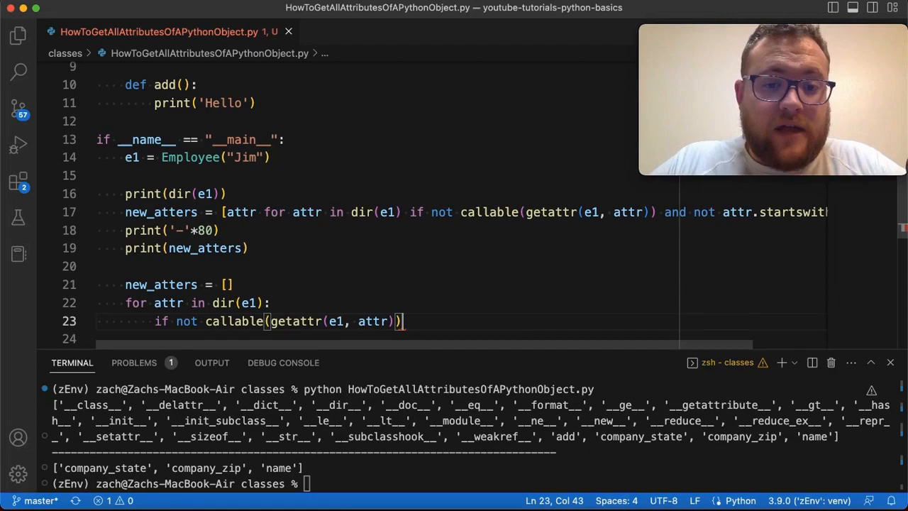
pyautogui.write(" and not attr.startswith('__'):")
pyautogui.press('enter')
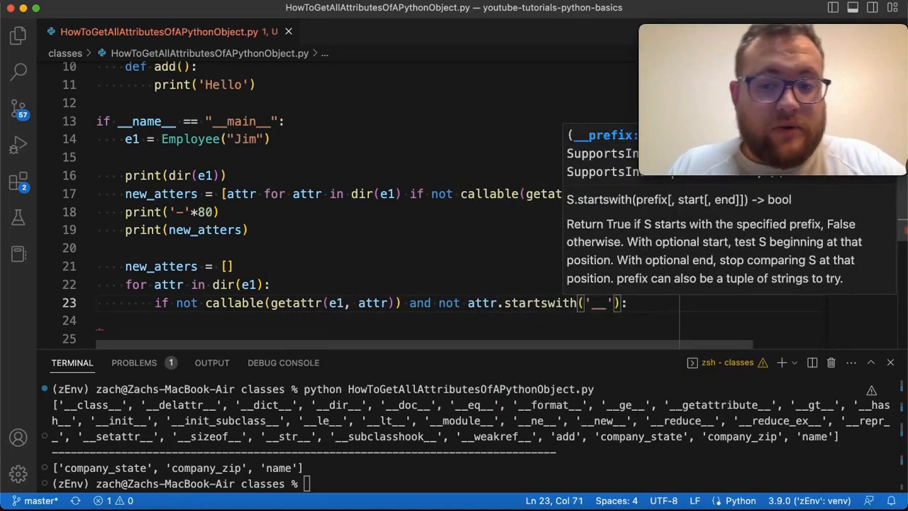
pyautogui.write('new_atters)')
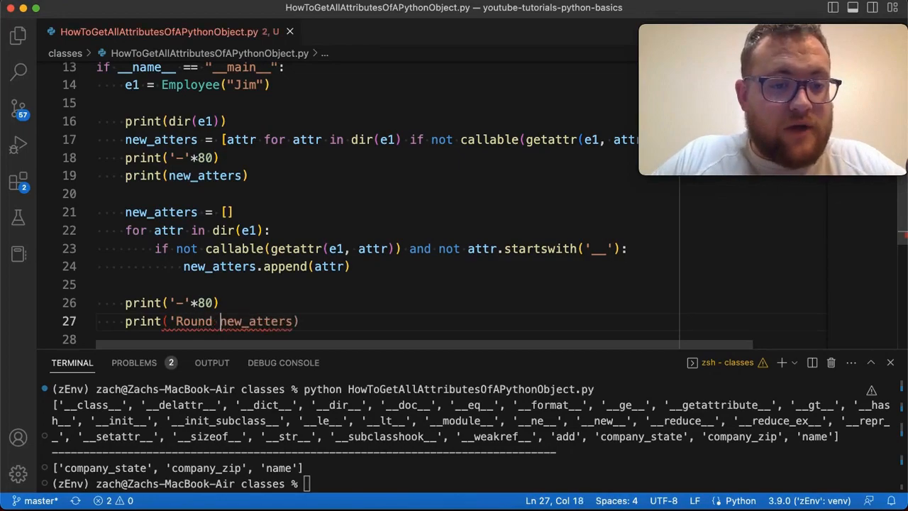
# Finish print('Round 2: ', new_atters), run it, and split the loop condition into nested ifs.
pyautogui.write("2: ',")
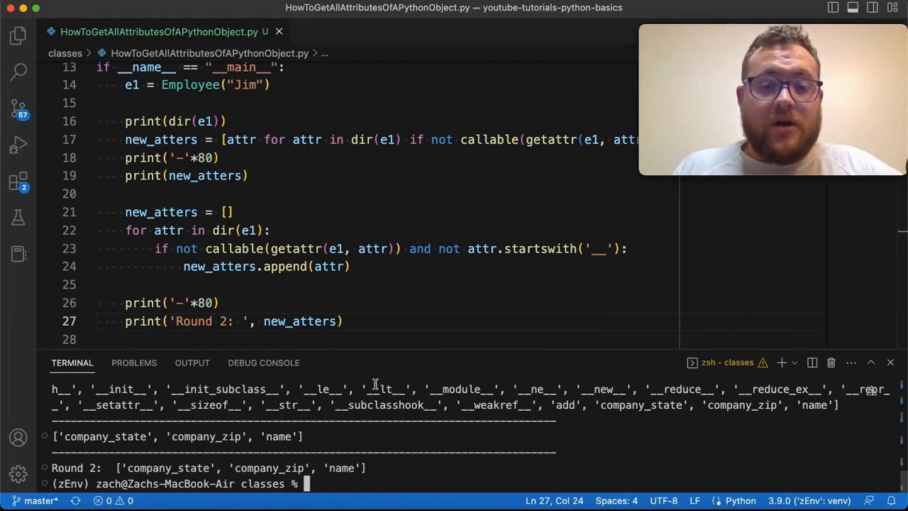
pyautogui.press('backspace')
pyautogui.write('if')
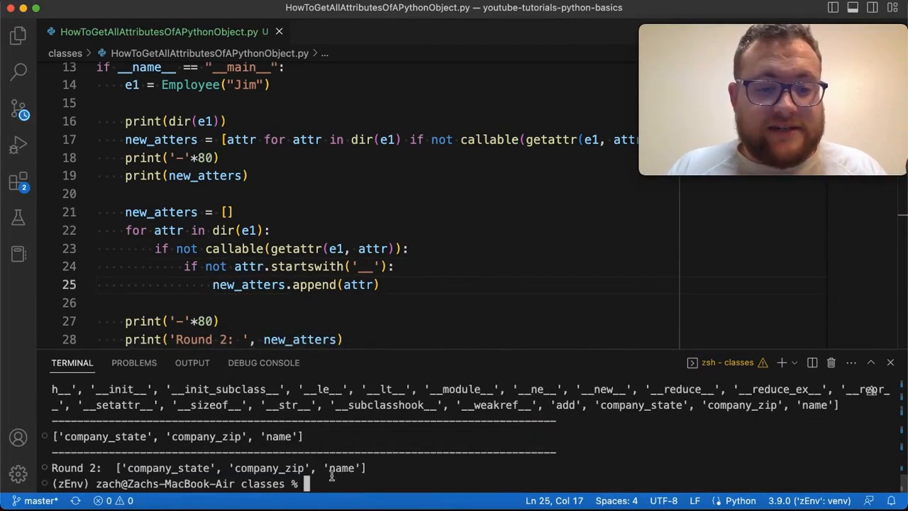
# Highlight the Round 2 output, then rejoin the nested ifs into one condition with and.
pyautogui.moveTo(125, 469); pyautogui.dragTo(366, 469)
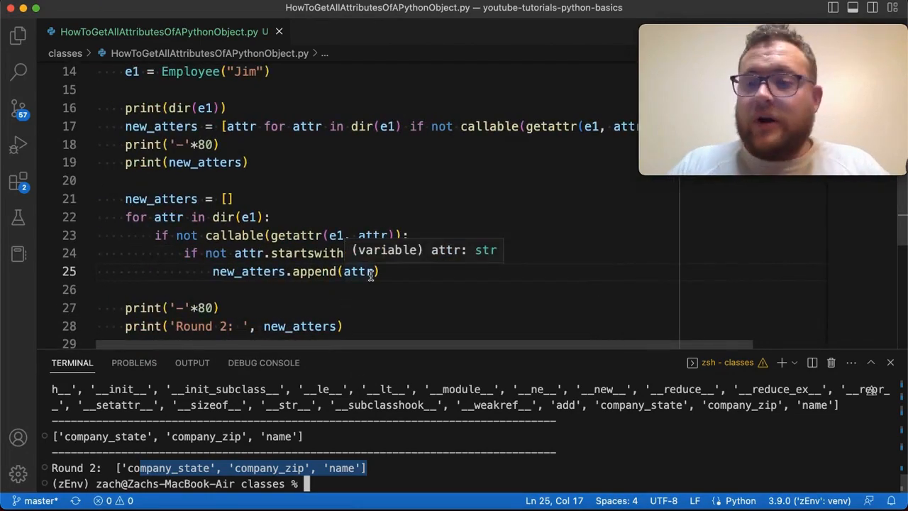
pyautogui.moveTo(234, 236)
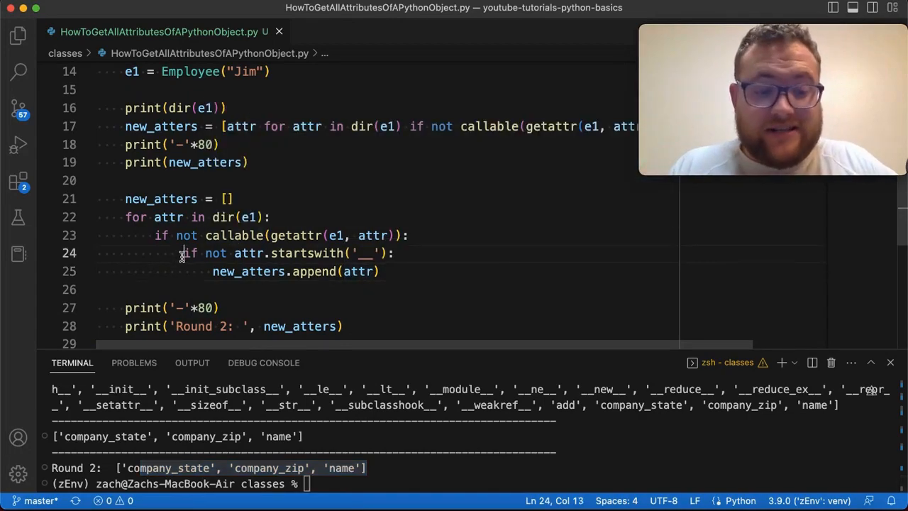
pyautogui.press('Backspace')
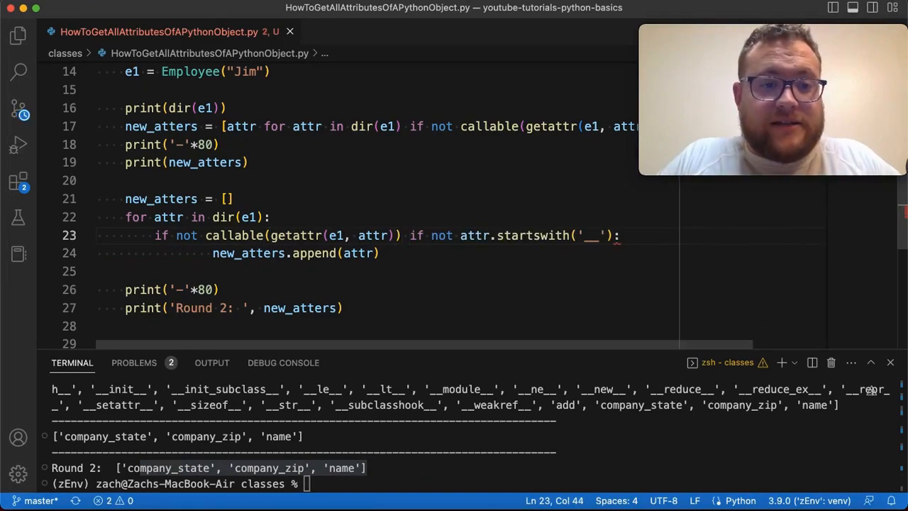
pyautogui.write('and')
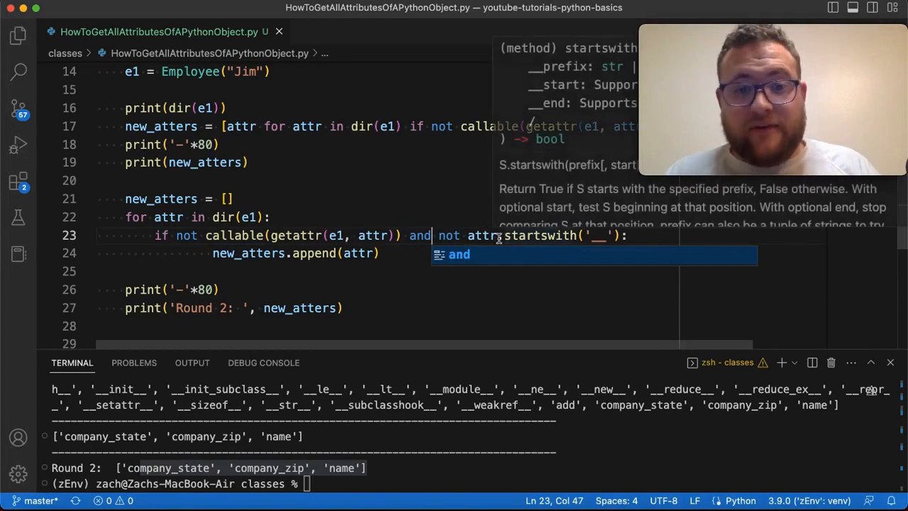
pyautogui.moveTo(366, 261)
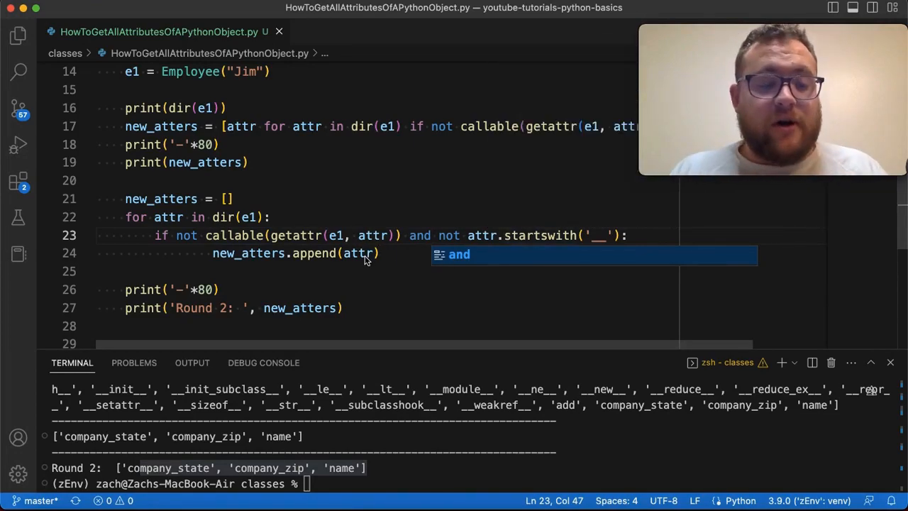
pyautogui.click(429, 236)
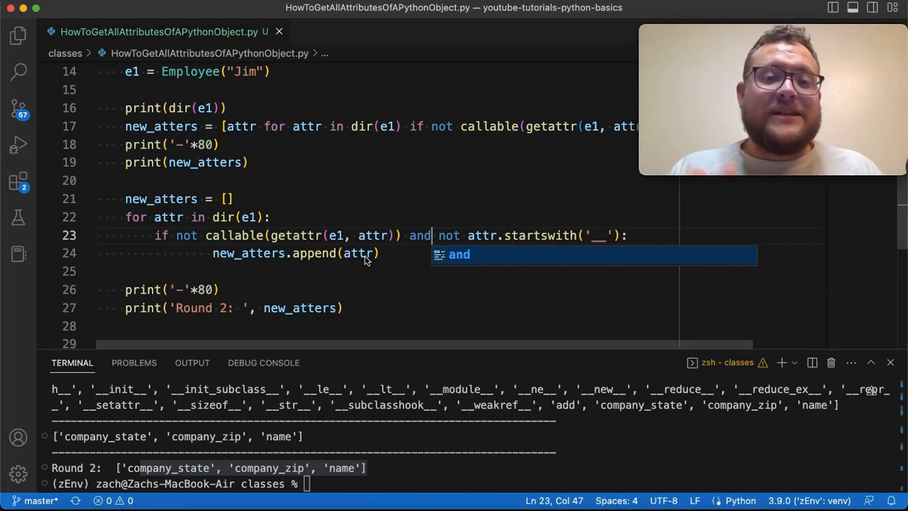